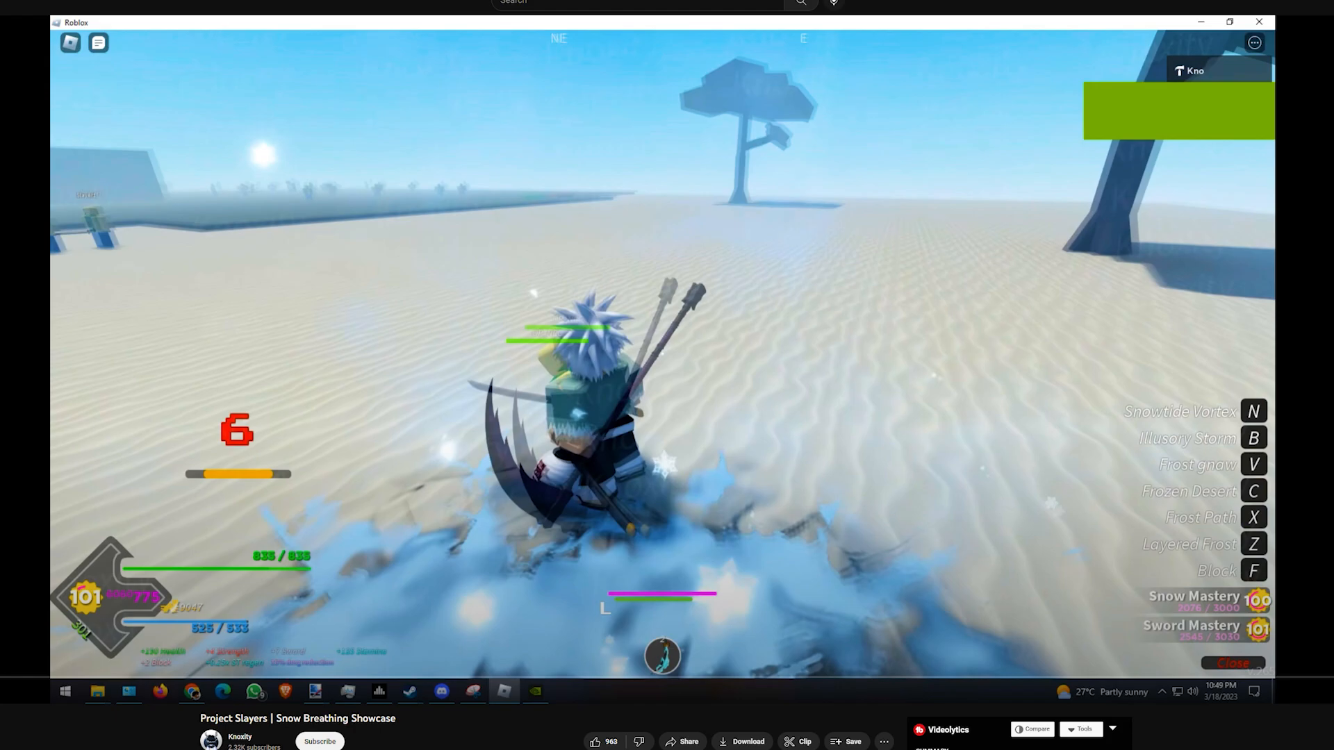
key(z)
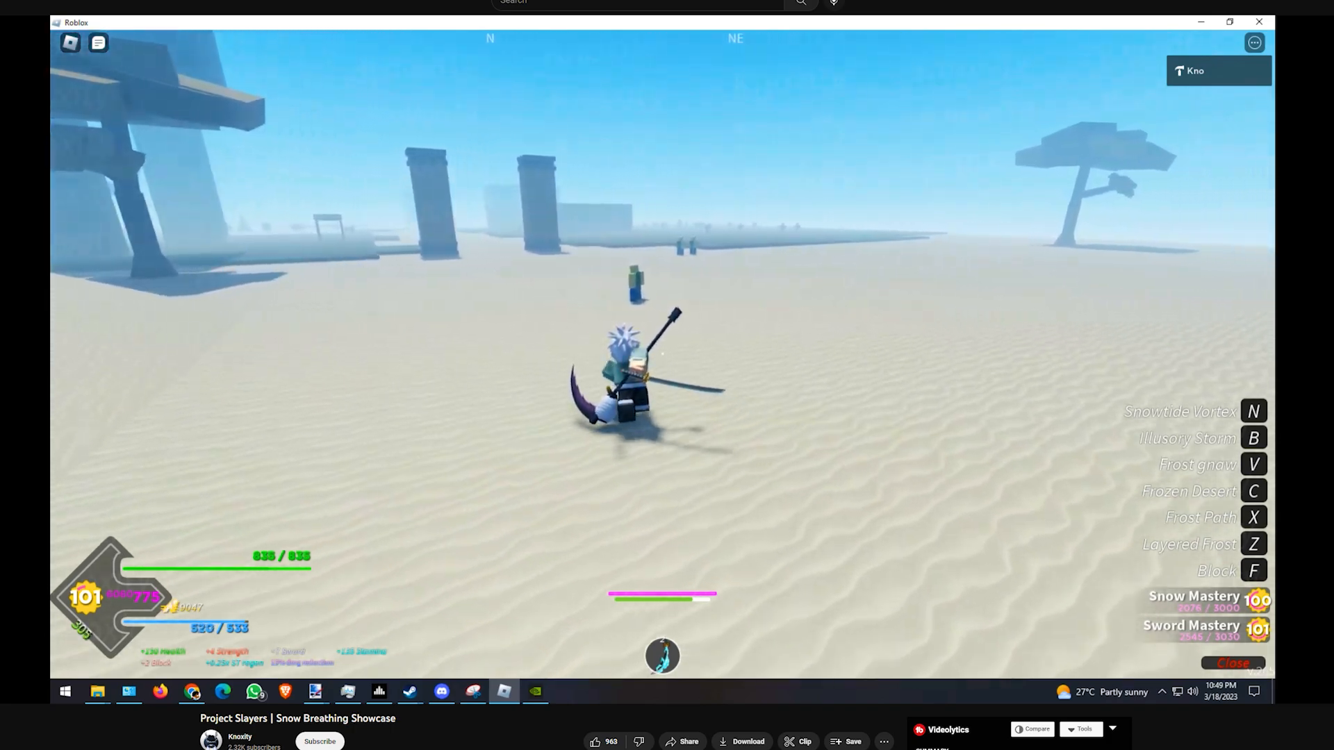
key(c)
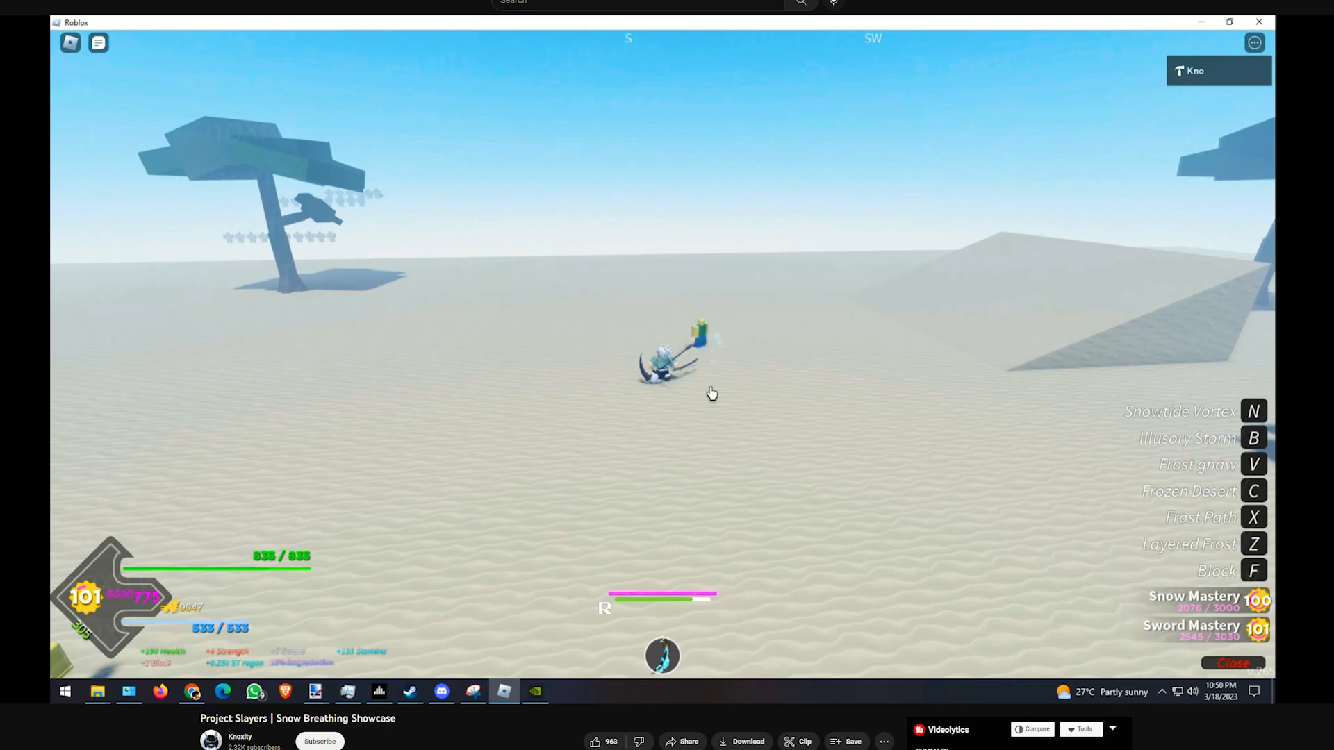
key(c)
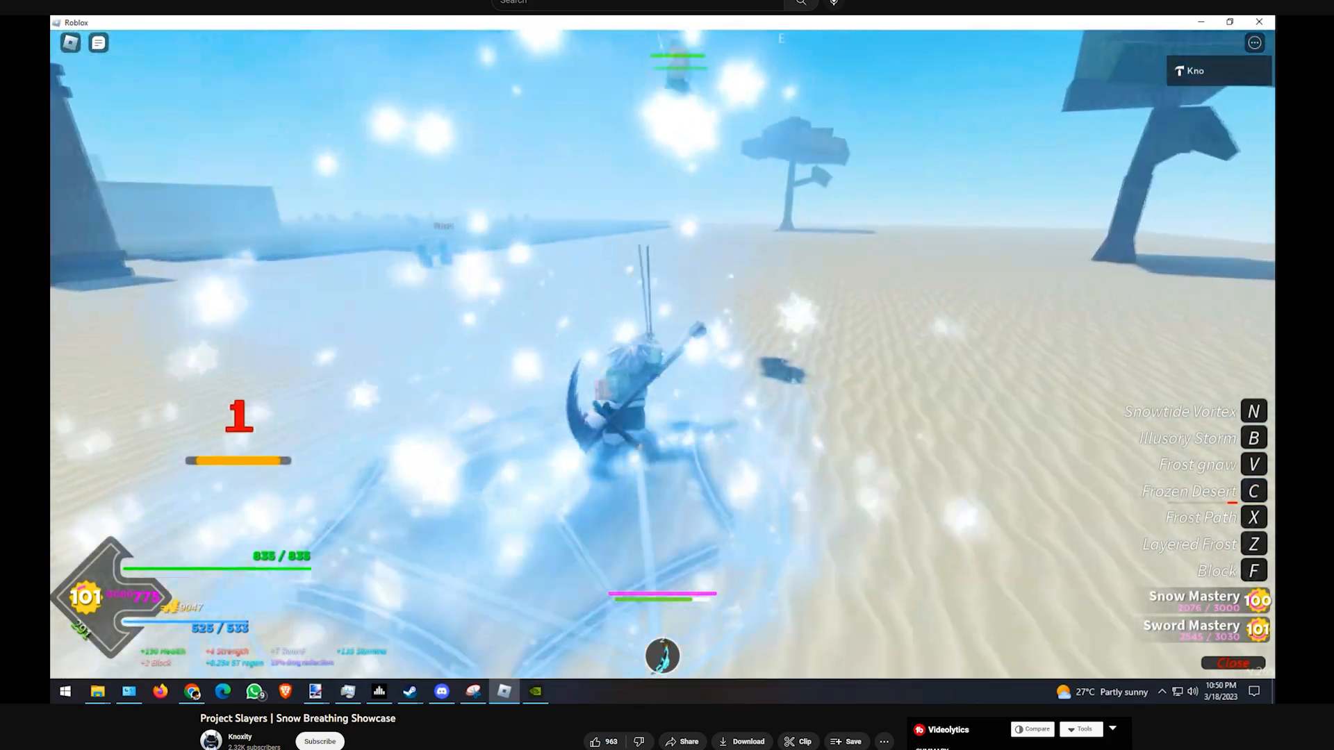
key(z)
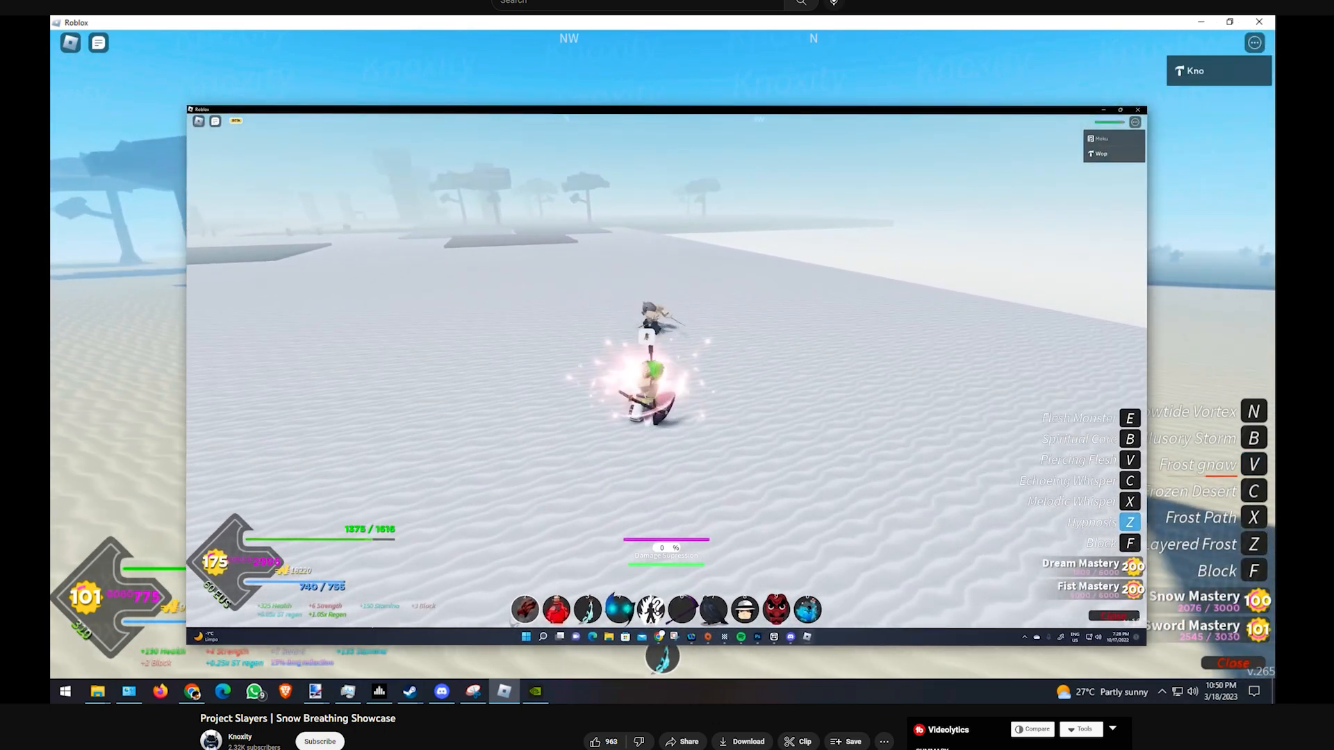
key(v)
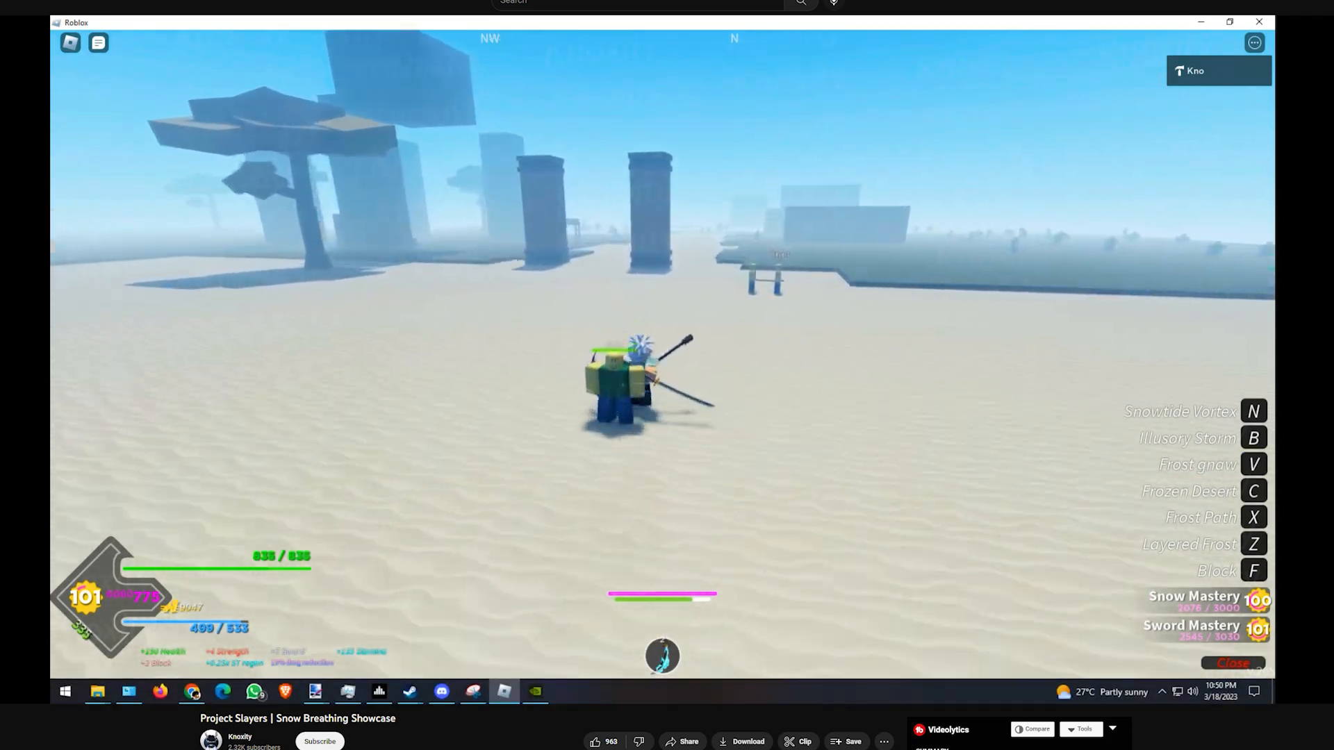
key(b)
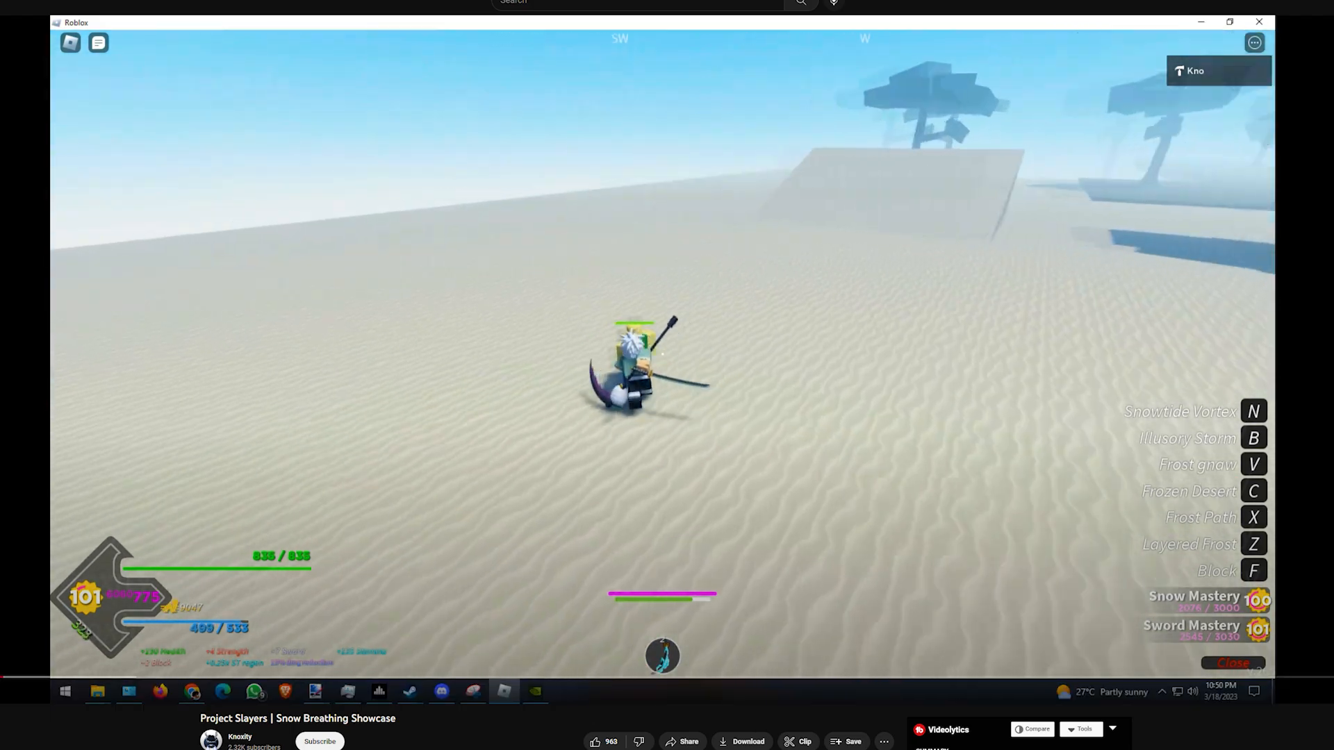
key(b)
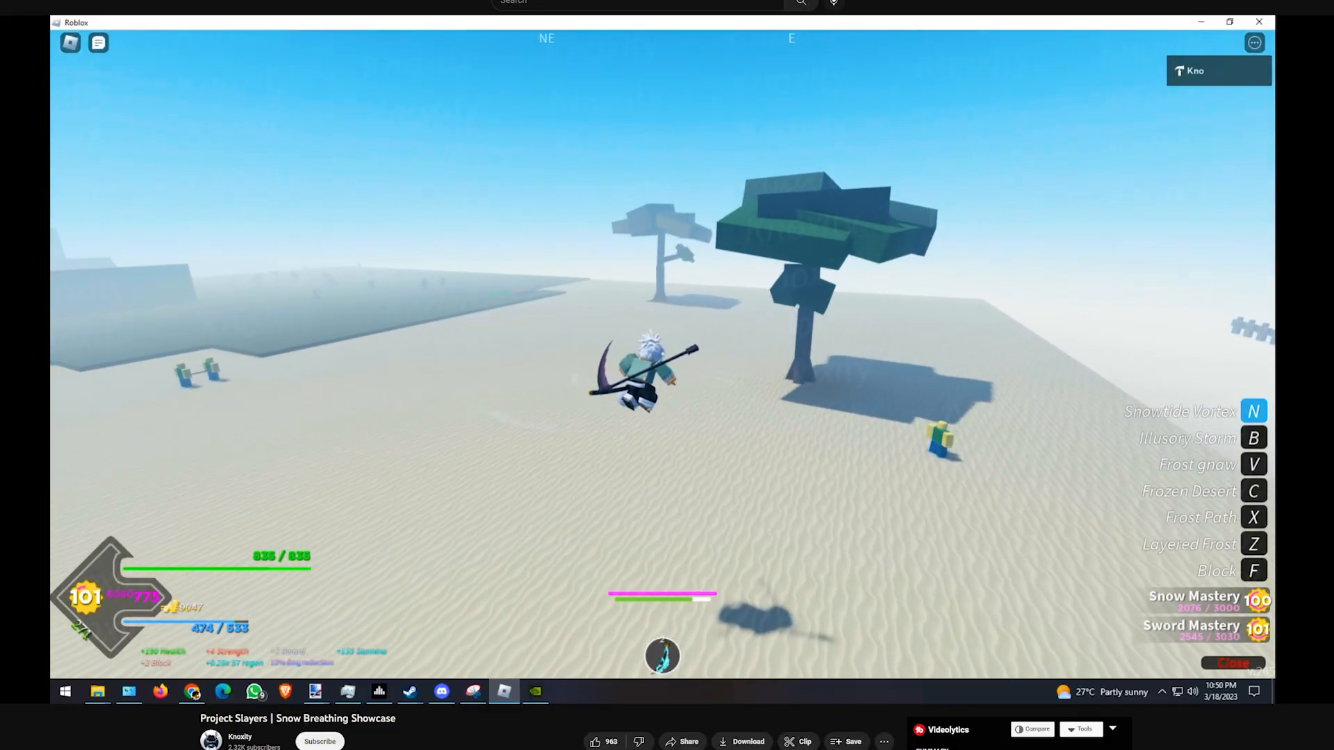
key(n)
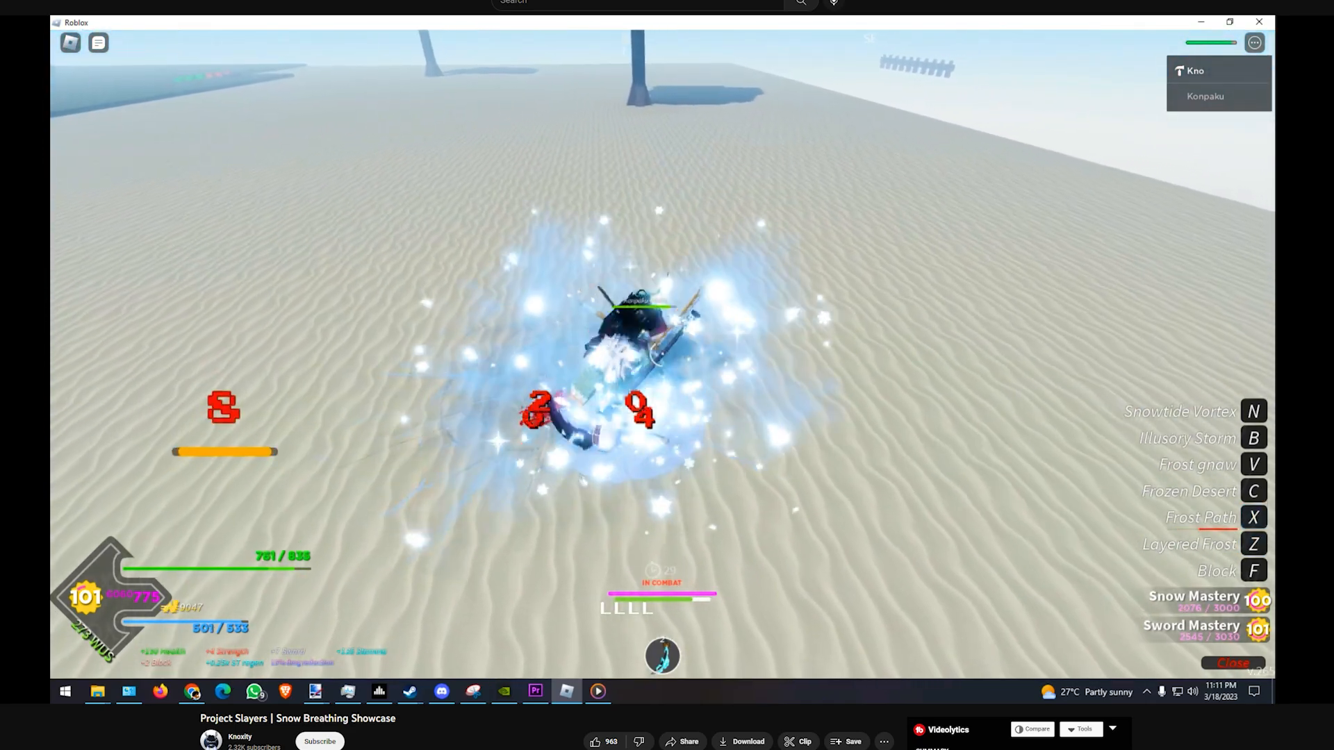
key(c)
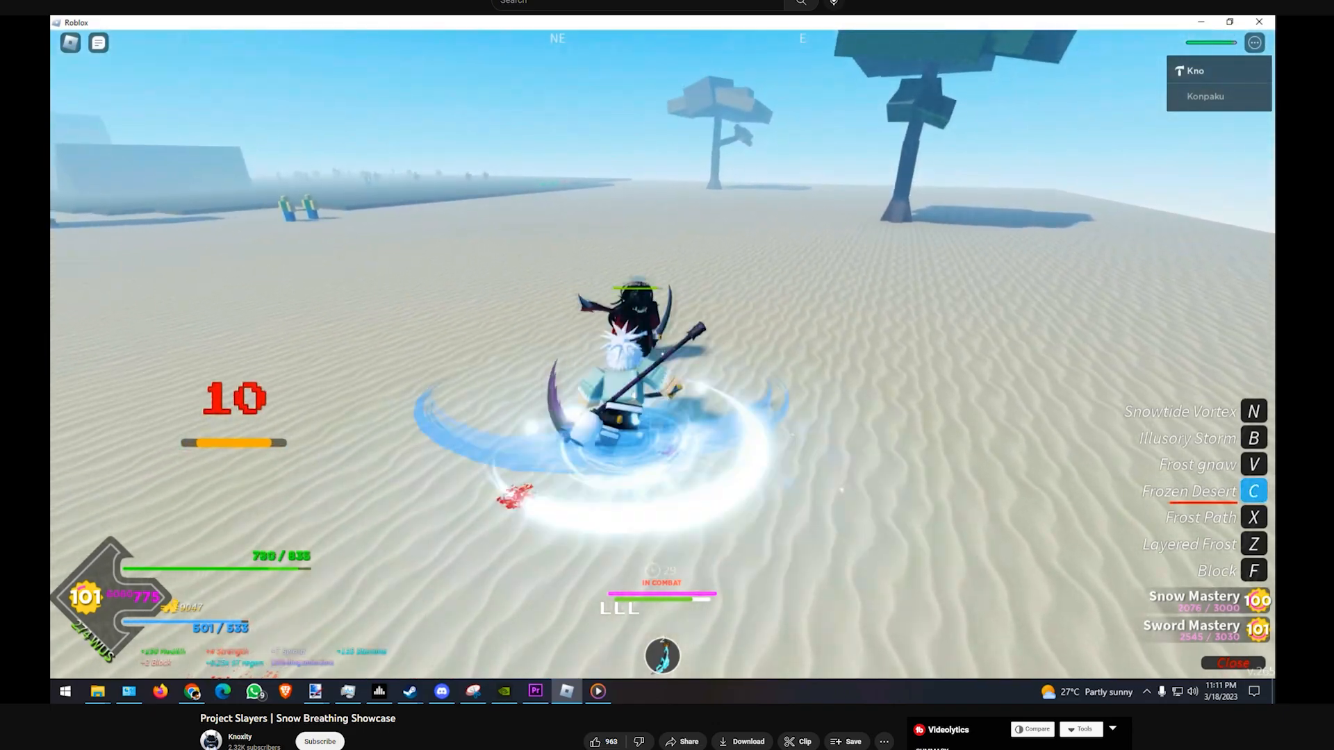
key(x)
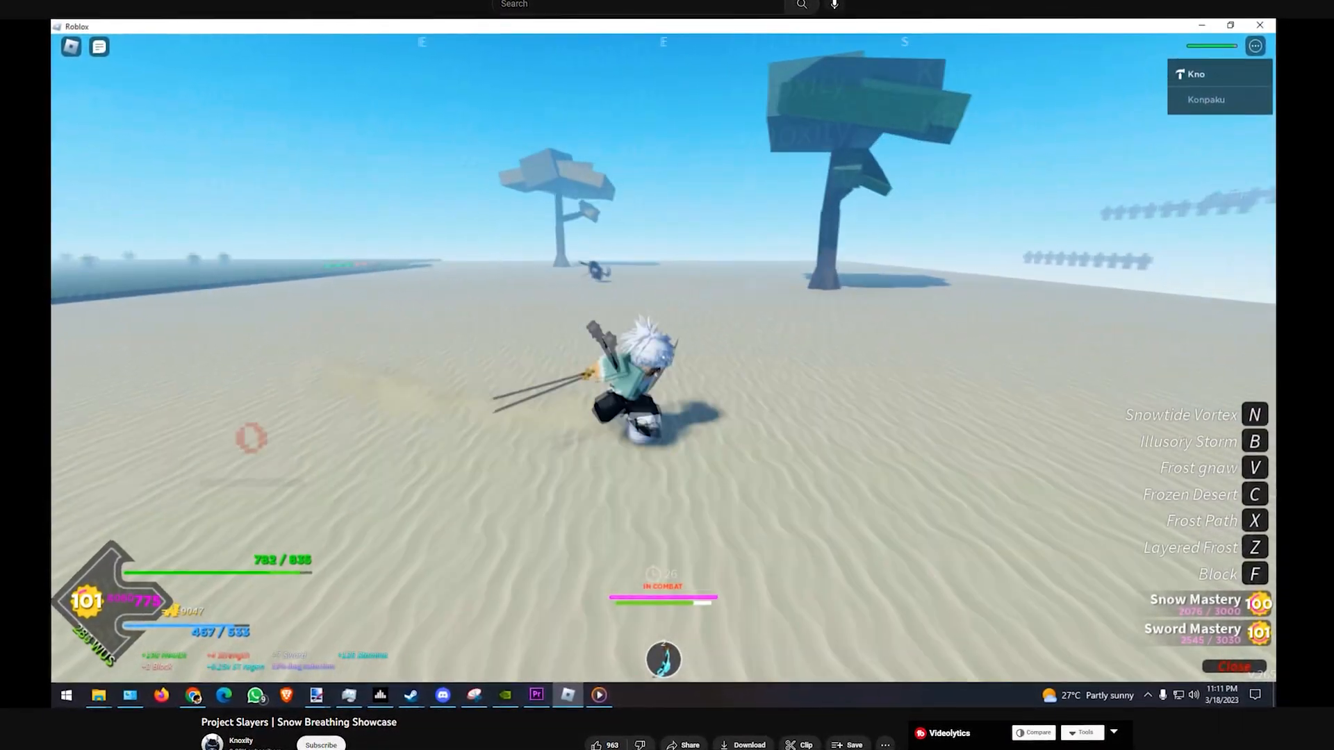
key(n)
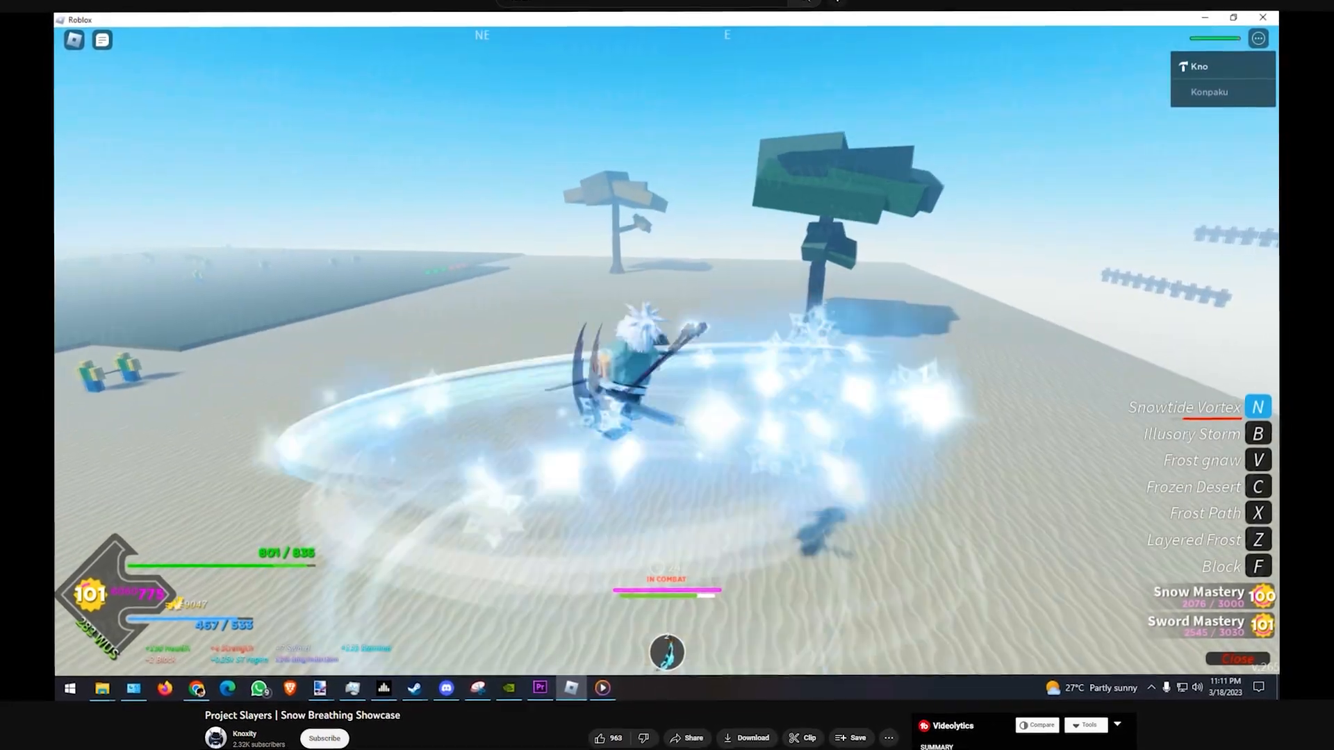